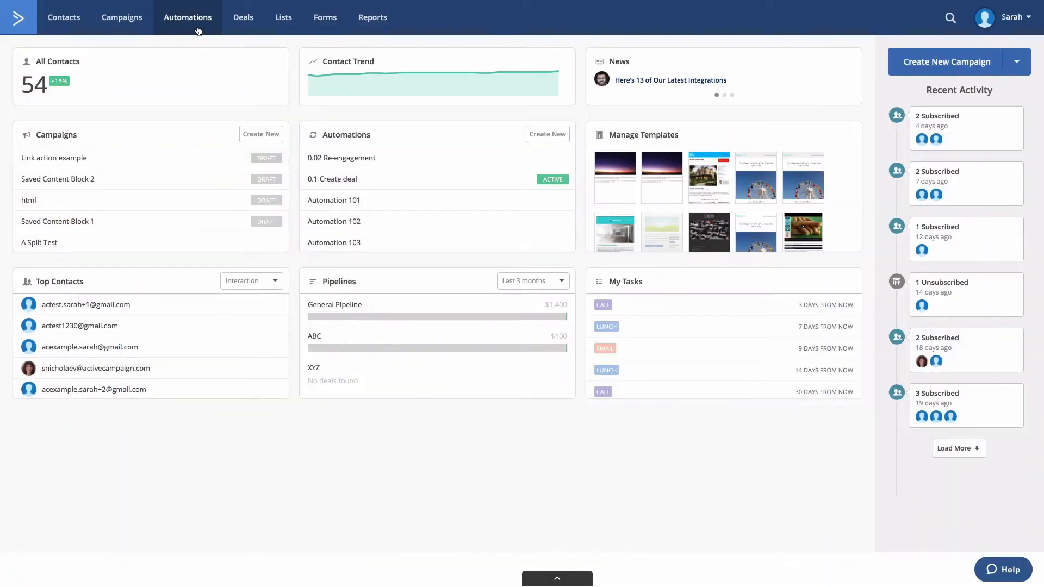
Go to Automations from the top navigation bar
click(187, 17)
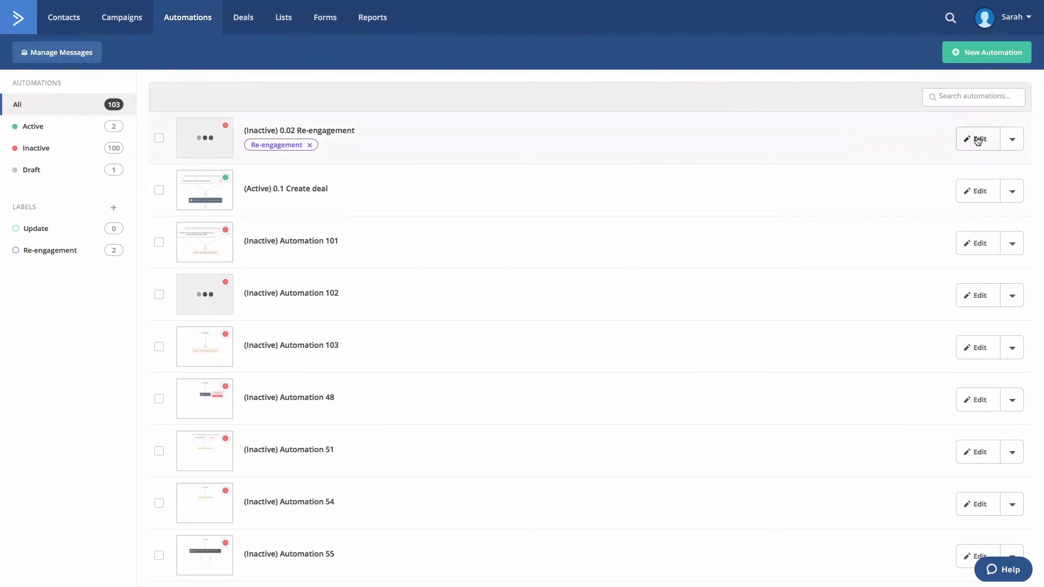
Edit the 0.02 Re-engagement automation and insert a step above the 'Welcome back' email
click(978, 139)
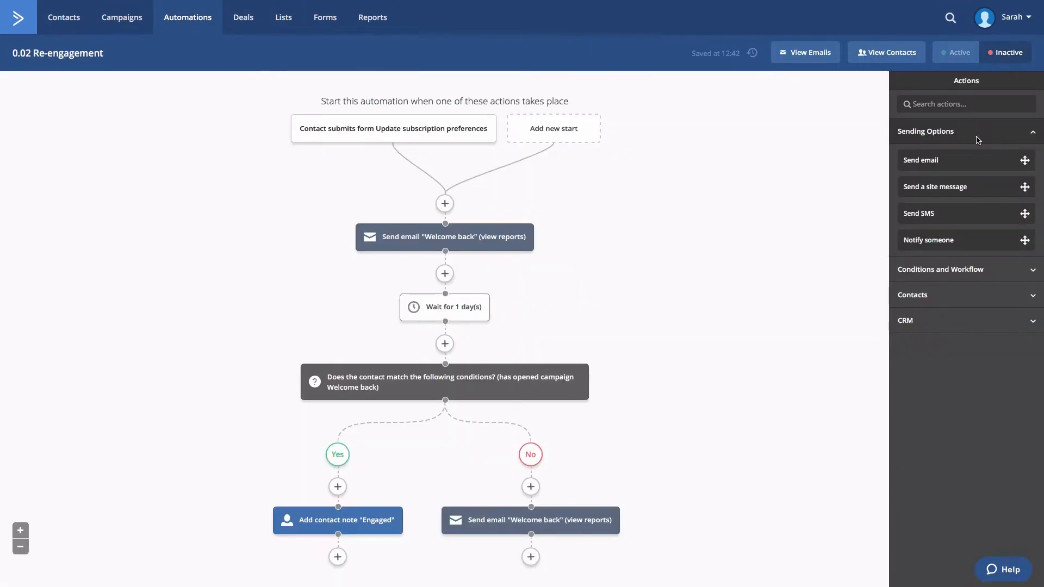
mouse_move(920, 154)
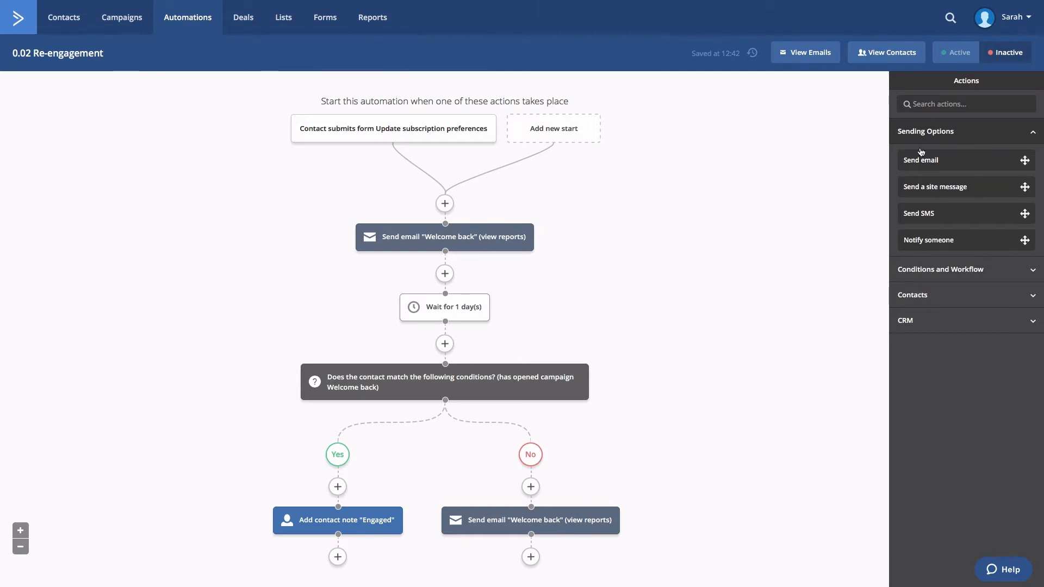
mouse_move(445, 236)
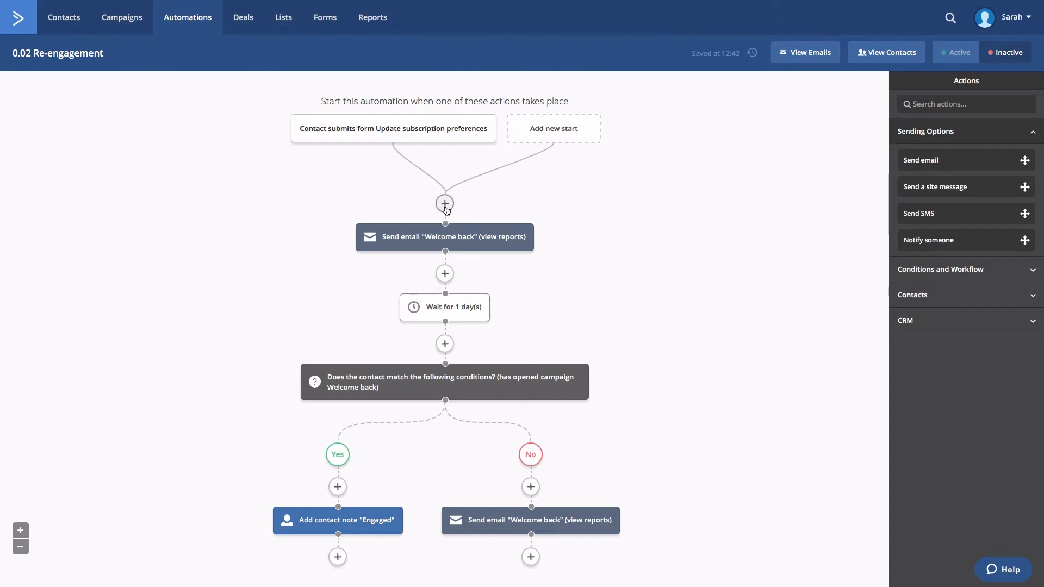
click(444, 202)
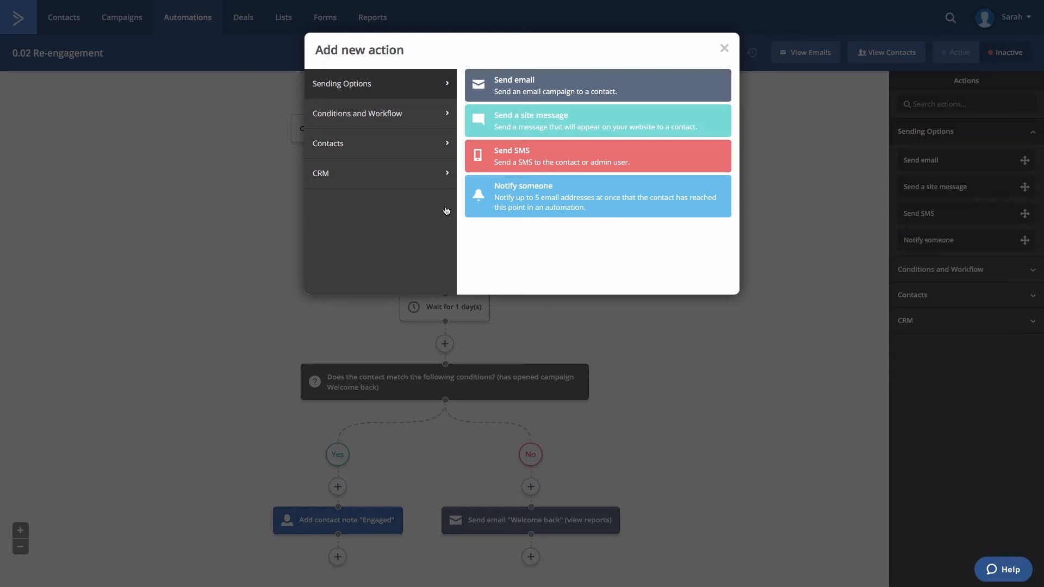
Choose a Wait action from the Conditions and Workflow options
click(358, 113)
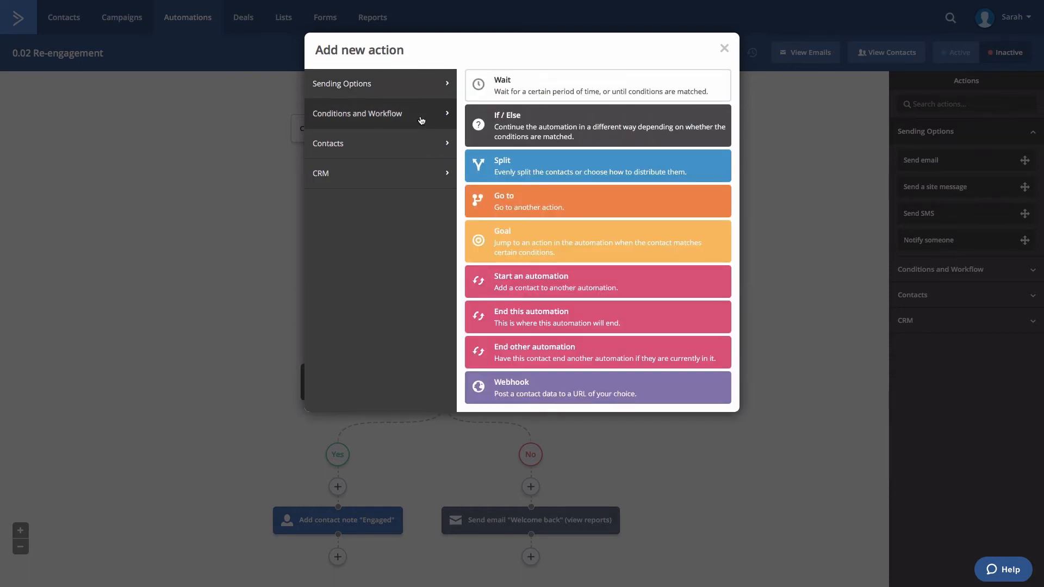
click(596, 84)
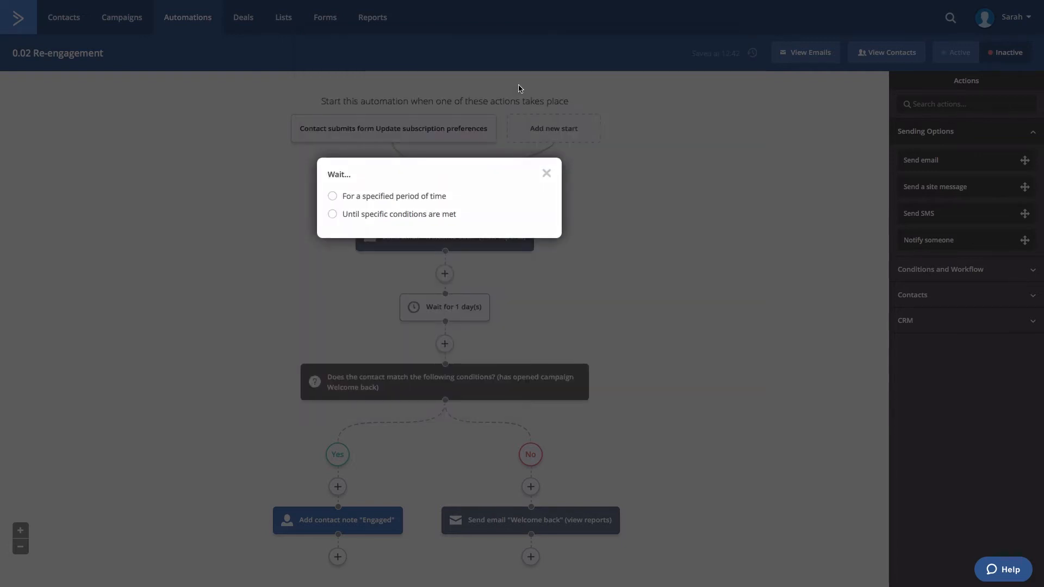
mouse_move(402, 223)
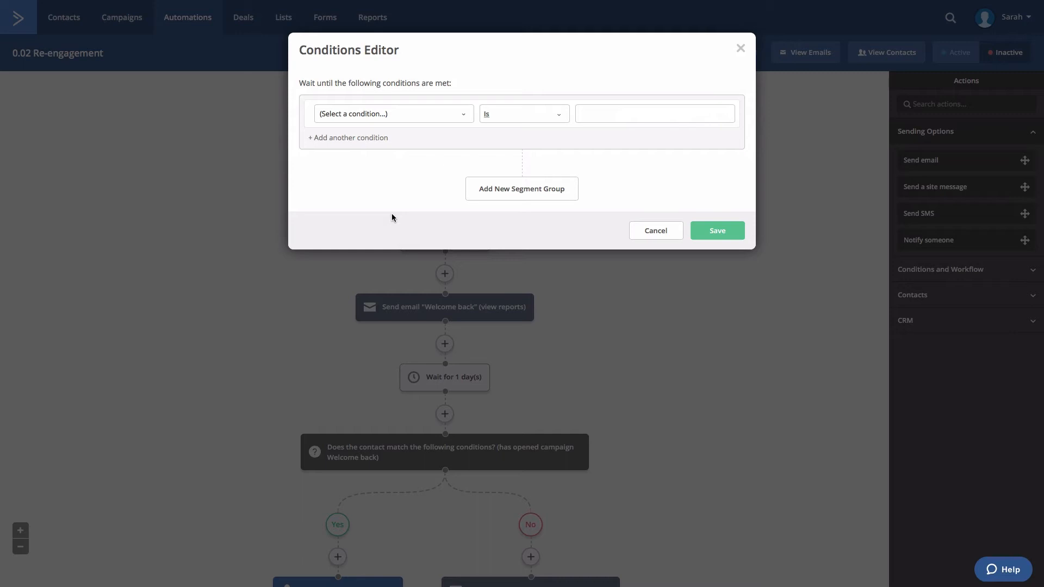
Pick Date & Time > Current day of the week (Contact's Timezone) as the condition
click(392, 113)
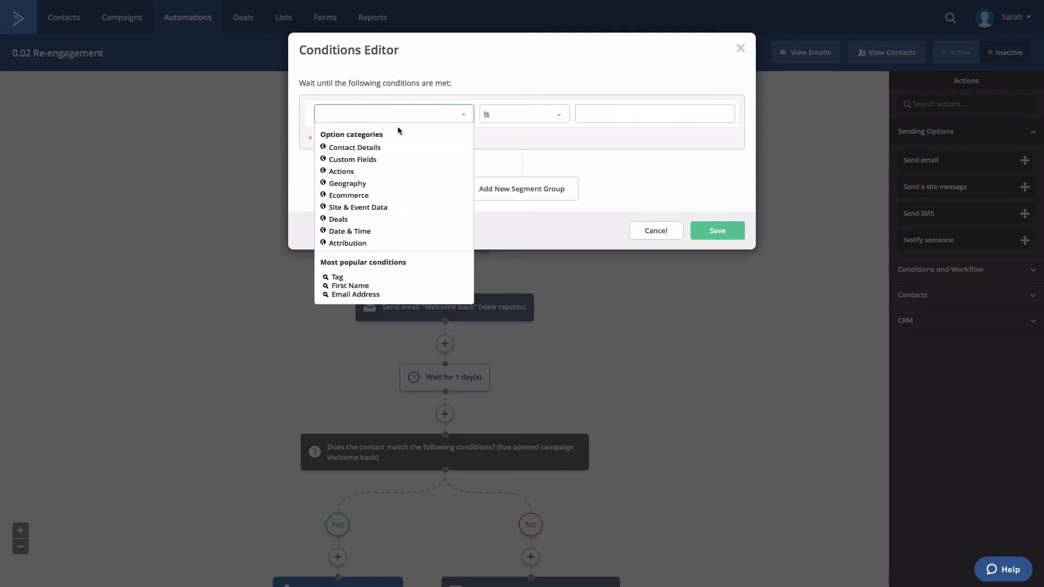
click(350, 231)
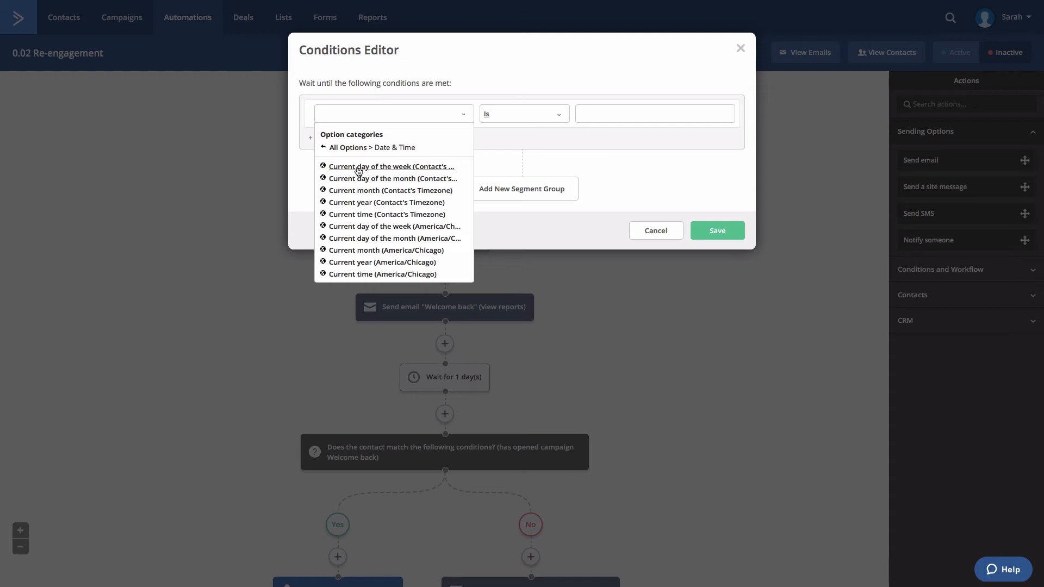
click(392, 167)
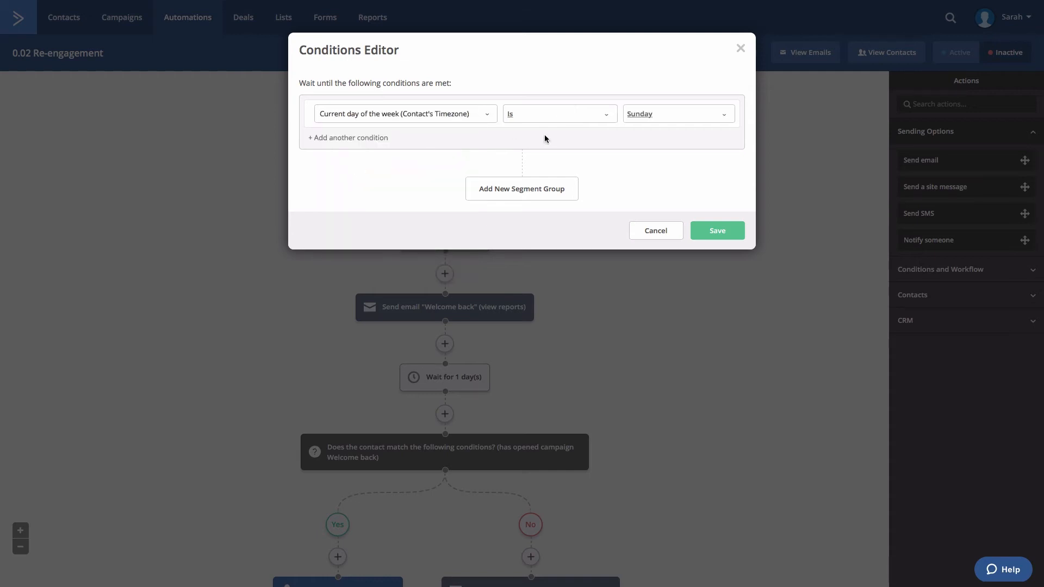
mouse_move(623, 118)
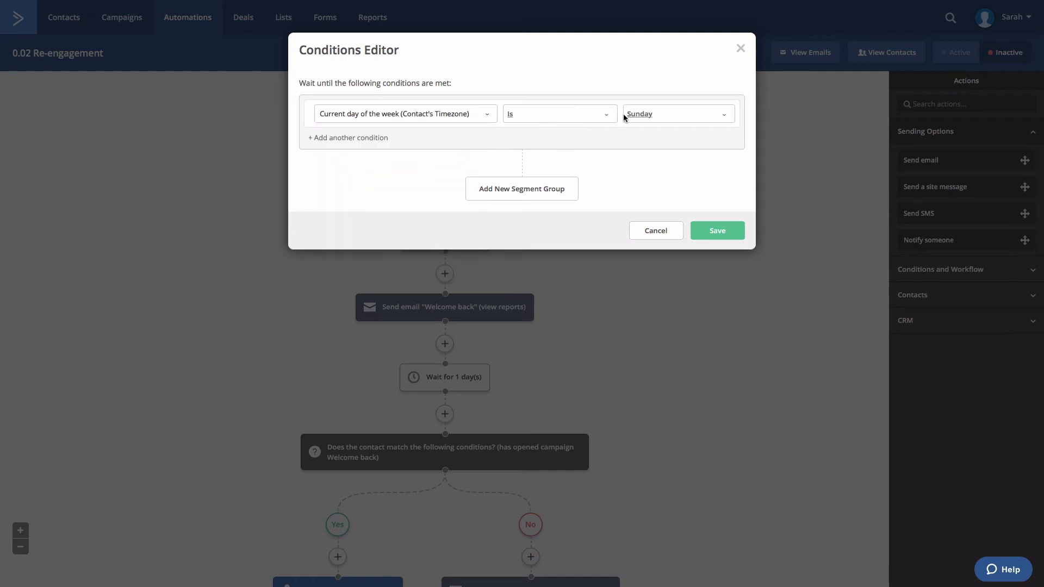
Set the day value to Weekday and save the condition
click(676, 113)
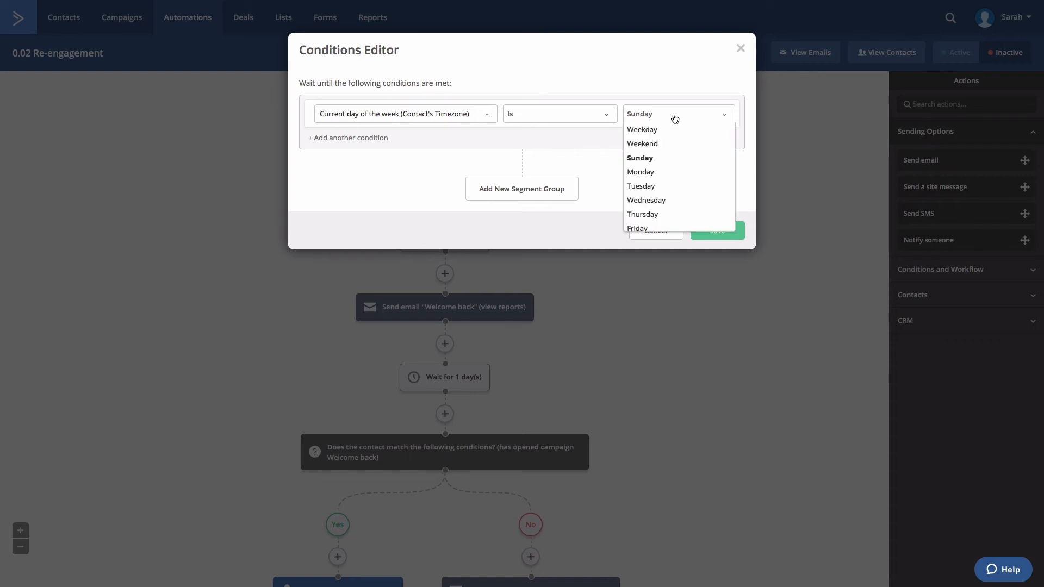
click(642, 130)
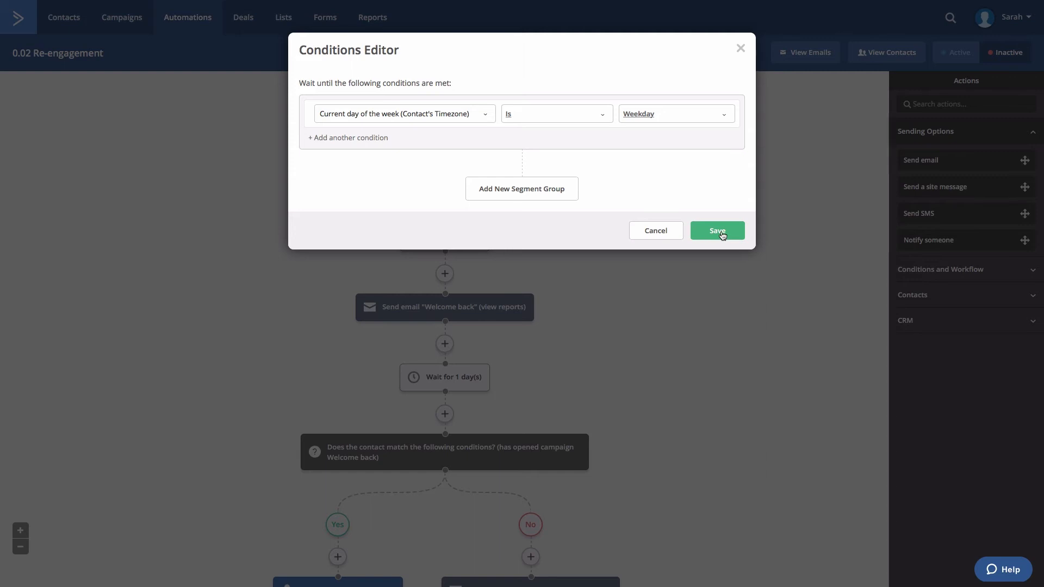
click(717, 231)
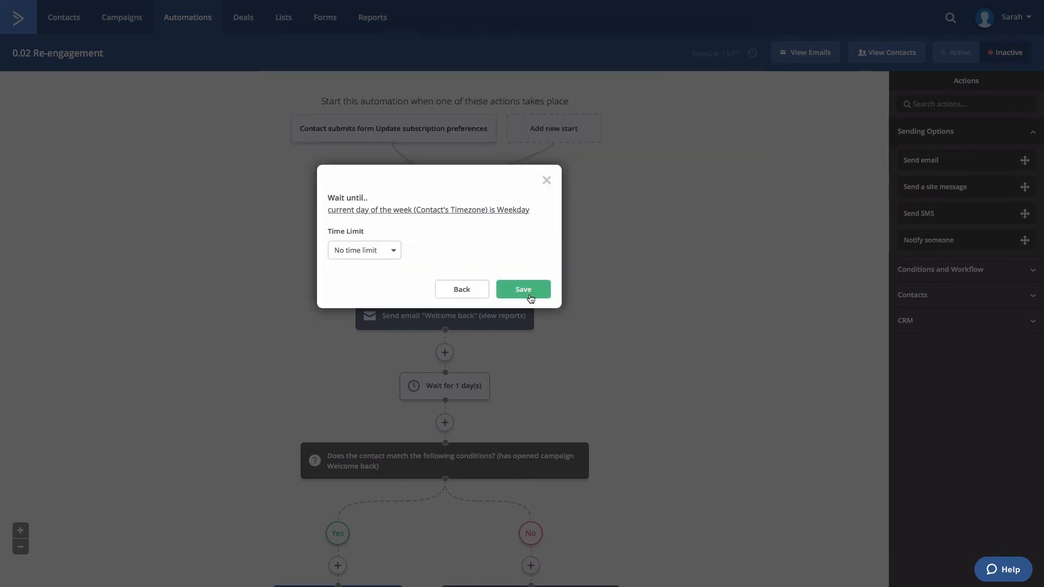
Save the Wait until dialog with No time limit
click(522, 289)
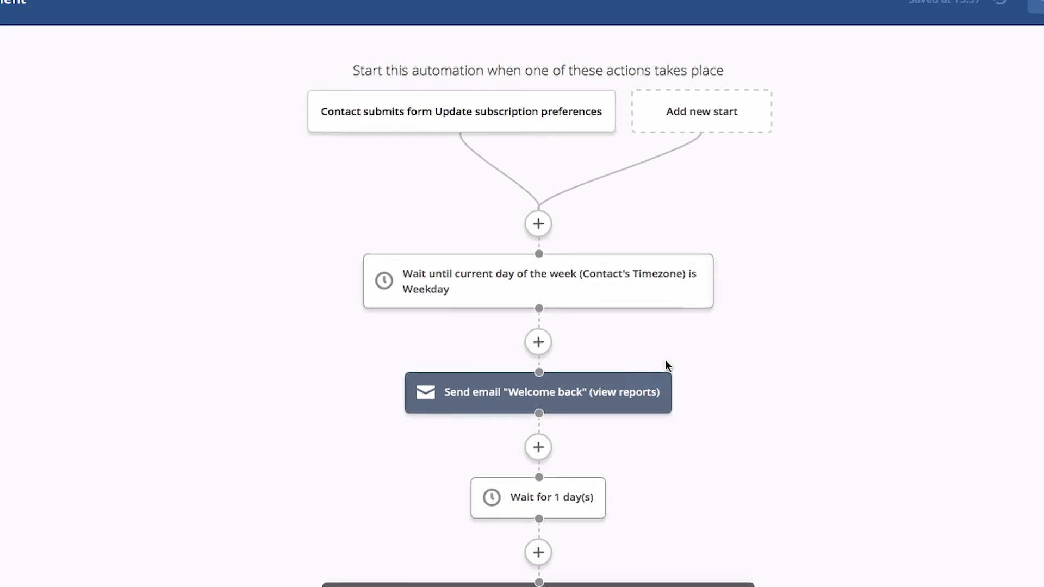
scroll(down, 3)
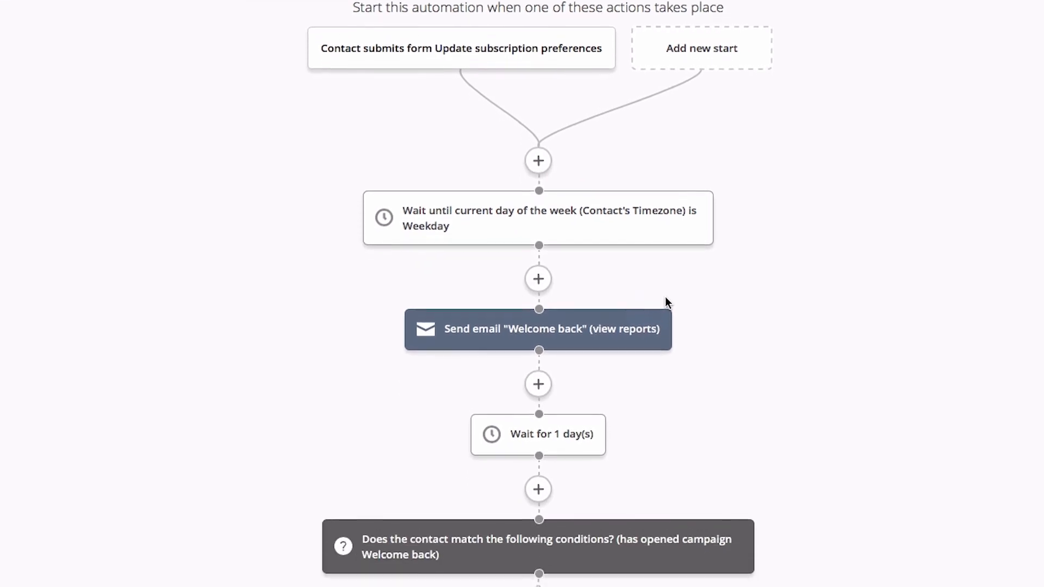
scroll(down, 3)
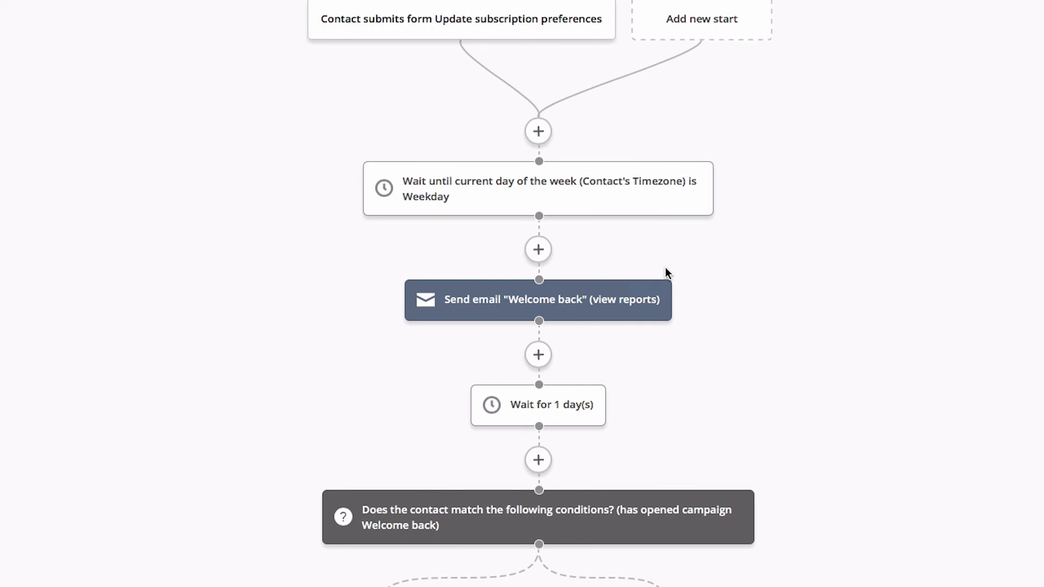